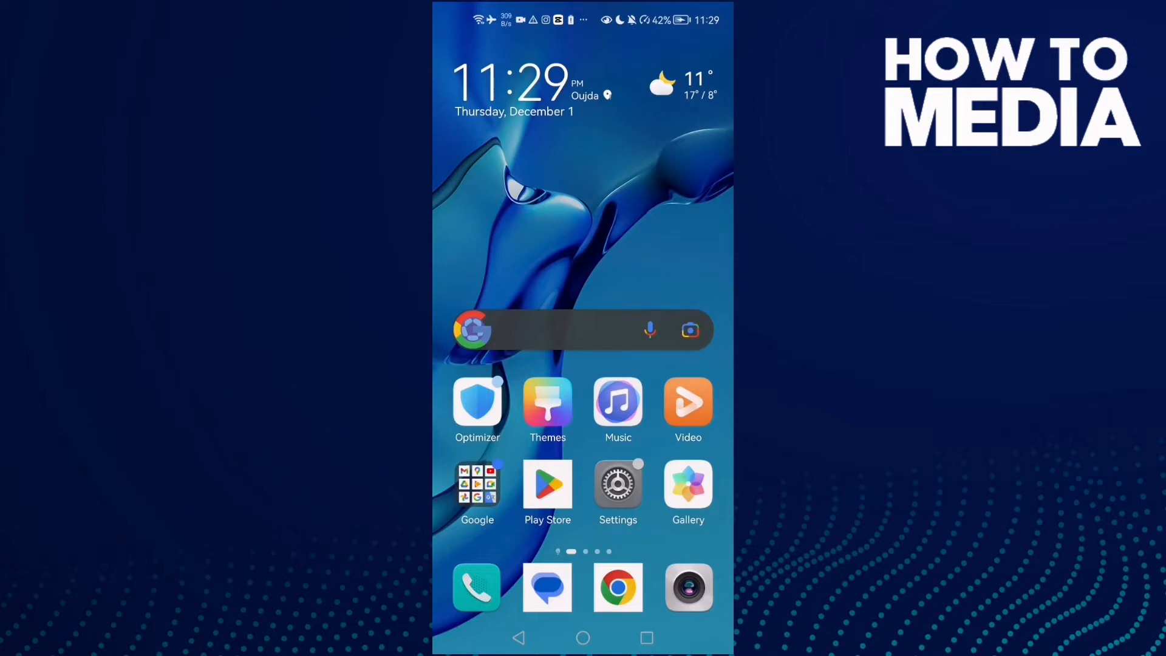
Launch Settings from the home screen and scroll down toward the Apps entry
left_click(617, 486)
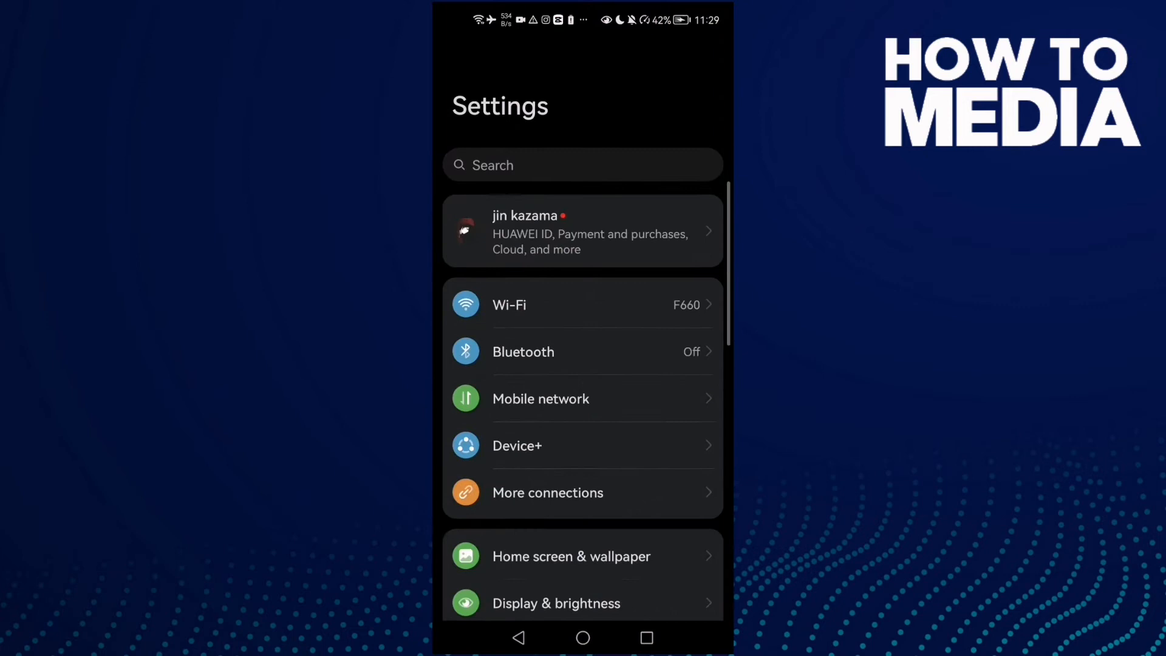
scroll("down", 3)
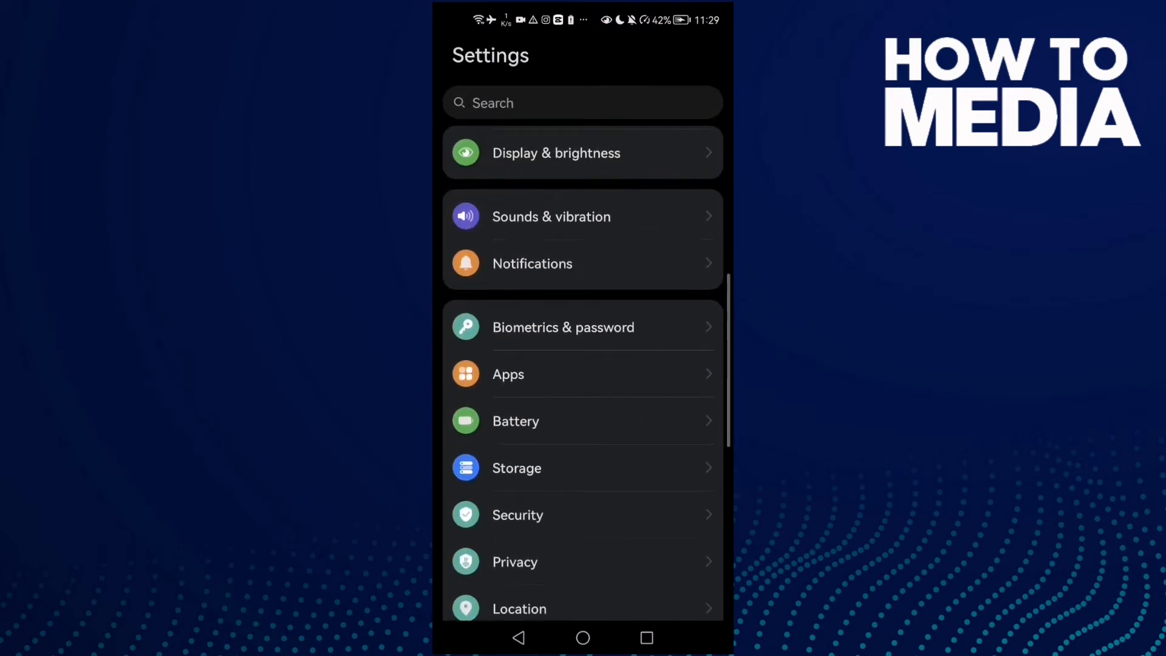
Enter the Apps section and search the app list for "ins" to show Instagram
left_click(507, 374)
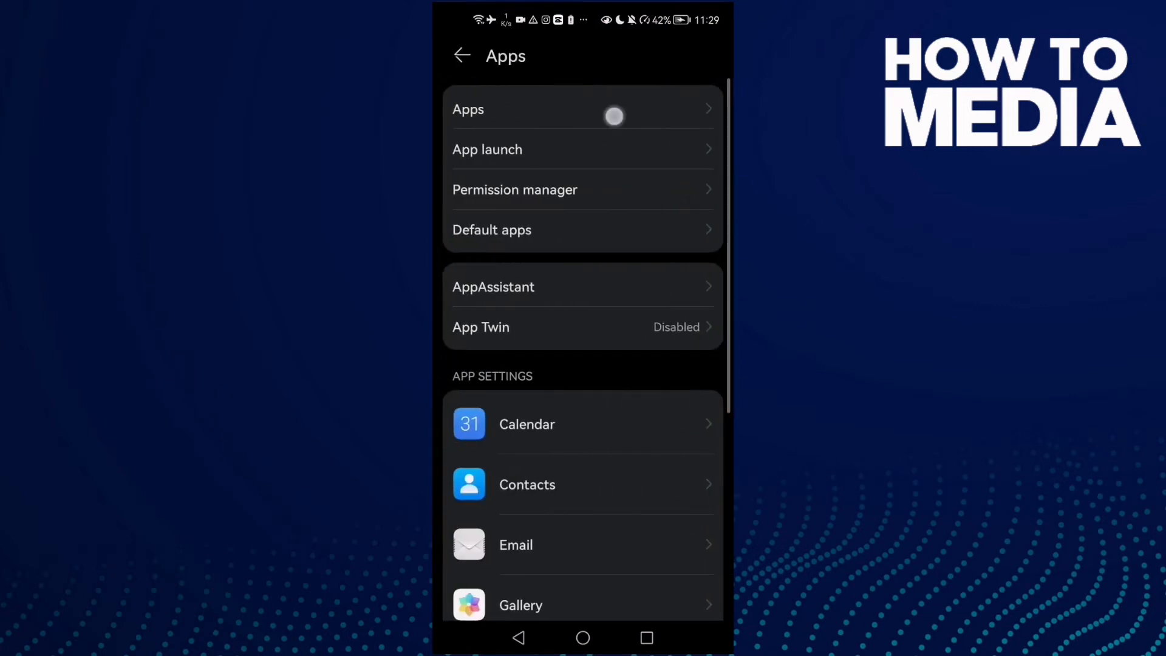
type("inst")
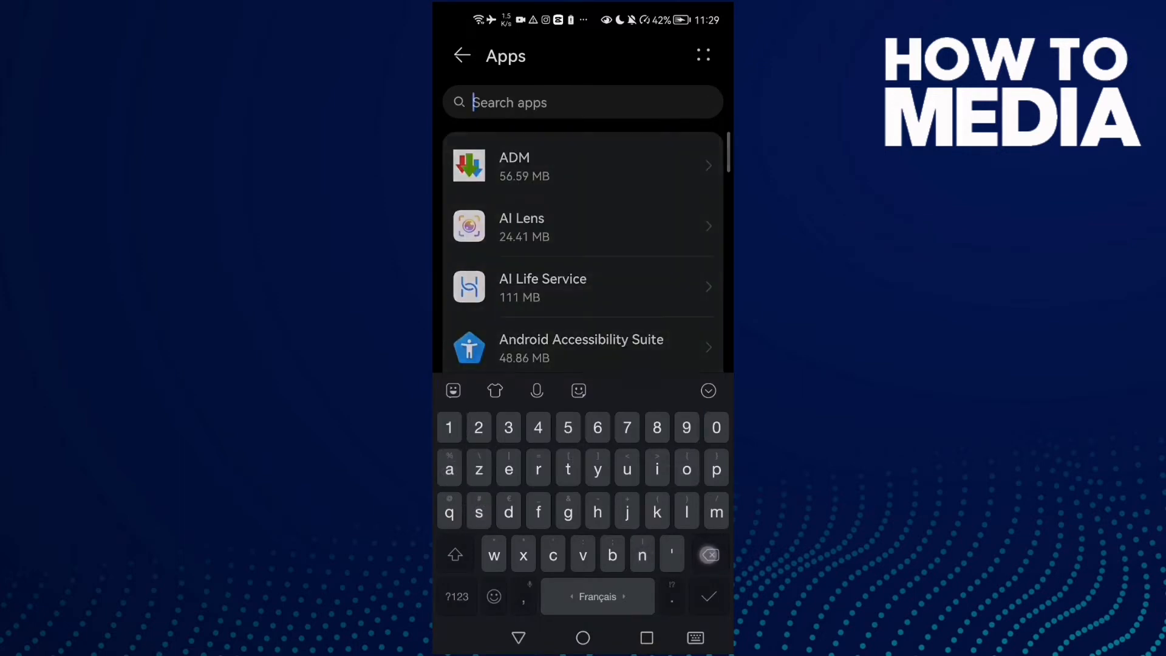
type("ins")
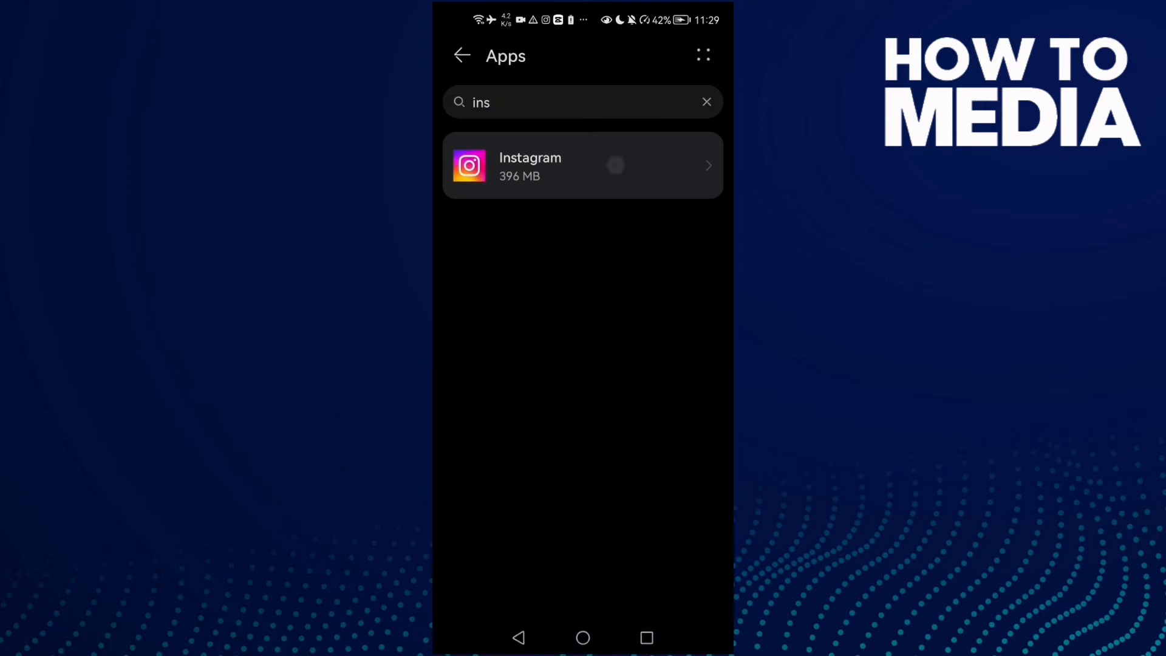